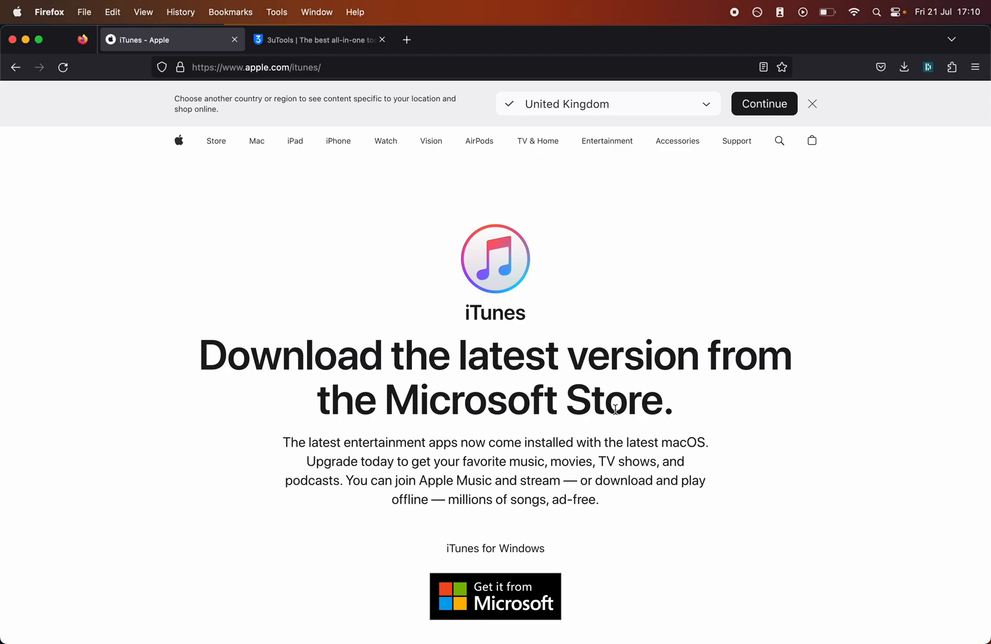
Close the country/region banner and scroll down to the iTunes Microsoft Store download section
{"action": "left_click", "coordinate": [812, 103]}
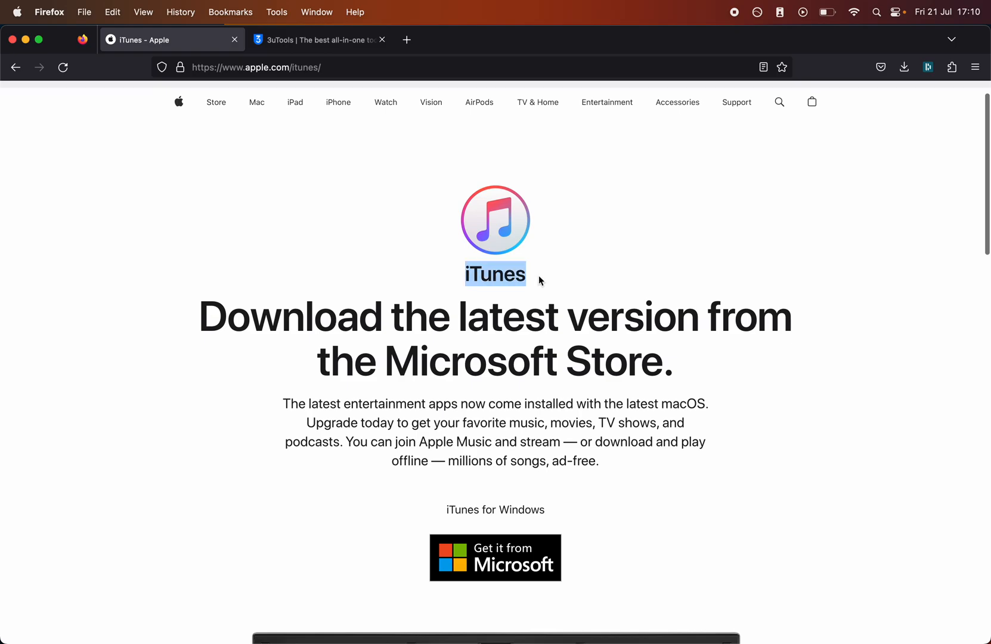
{"action": "scroll", "scroll_direction": "down", "scroll_amount": 3}
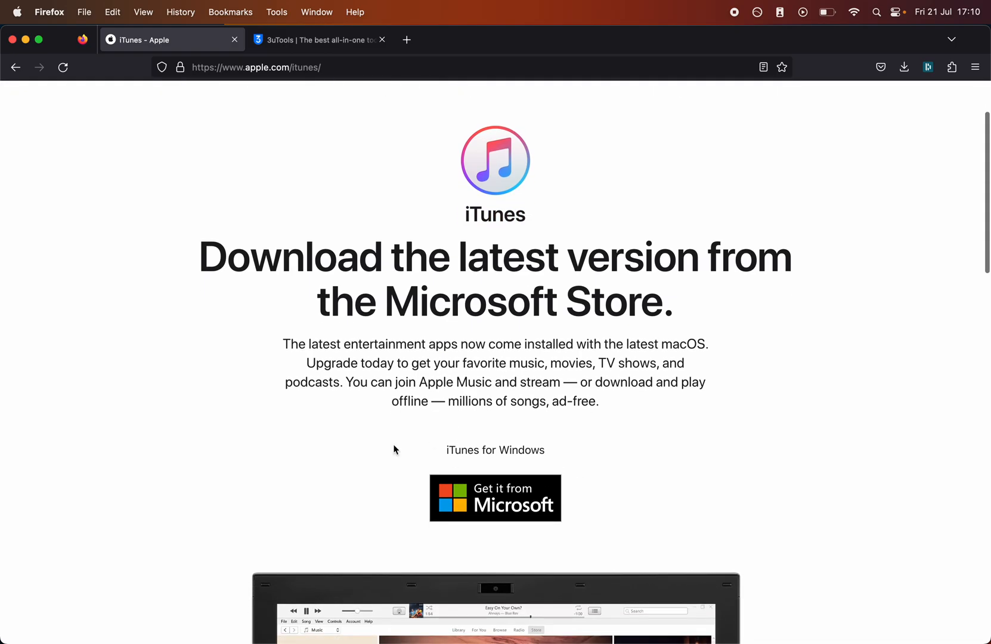
{"action": "mouse_move", "coordinate": [464, 267]}
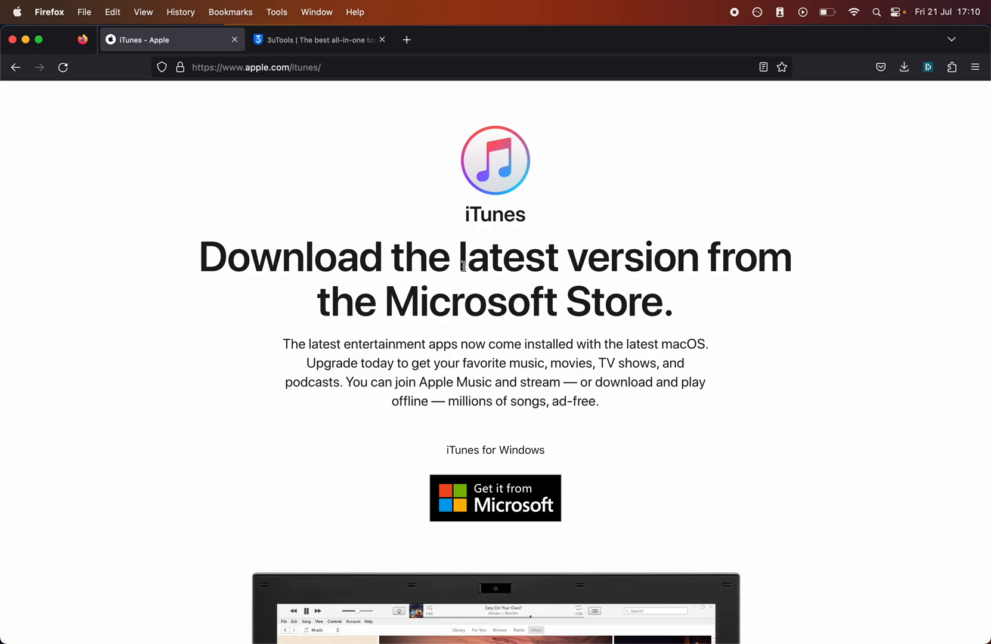
{"action": "scroll", "scroll_direction": "down", "scroll_amount": 3}
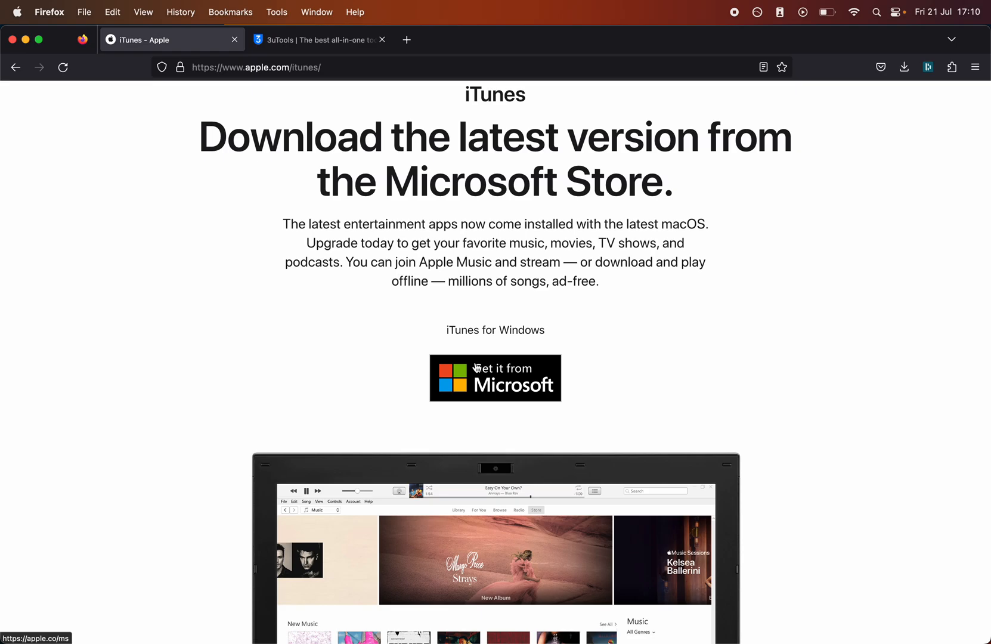
{"action": "mouse_move", "coordinate": [476, 368]}
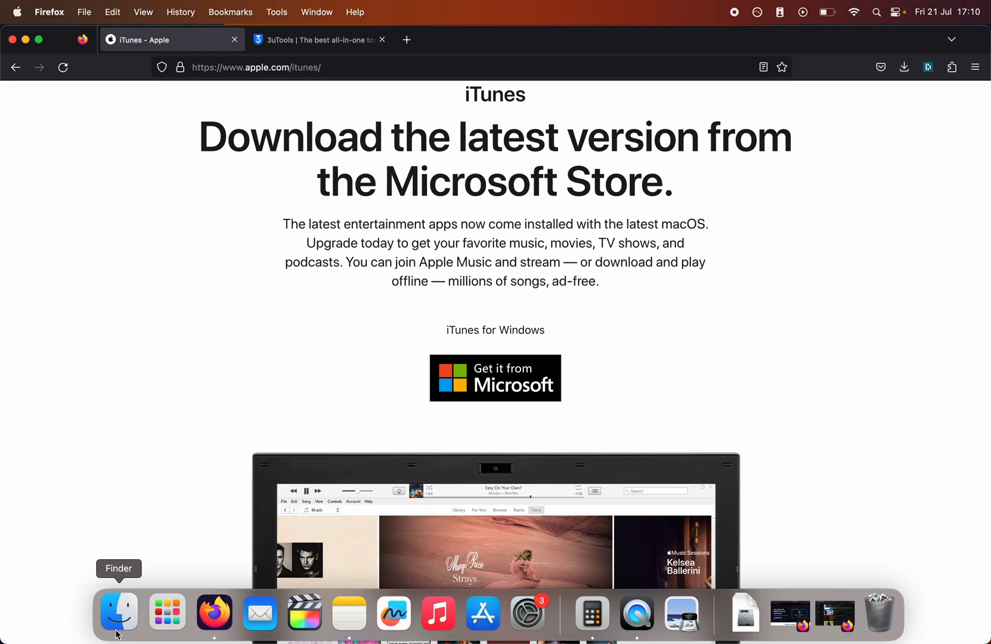
Show the connected iPhone's General pane in Finder, with iOS 12.5.7 and backup options
{"action": "left_click", "coordinate": [118, 612]}
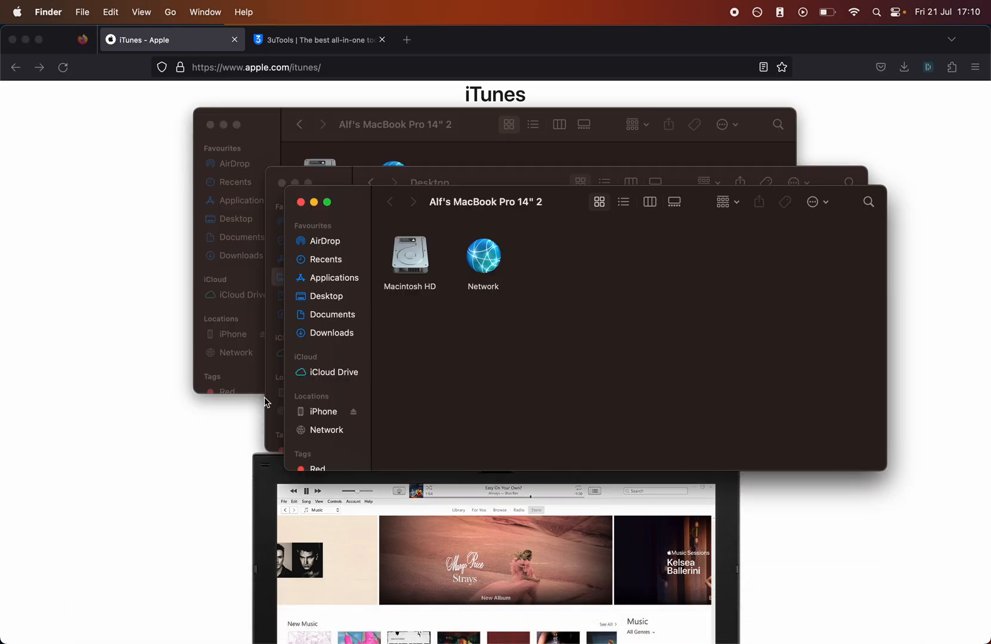
{"action": "mouse_move", "coordinate": [309, 423]}
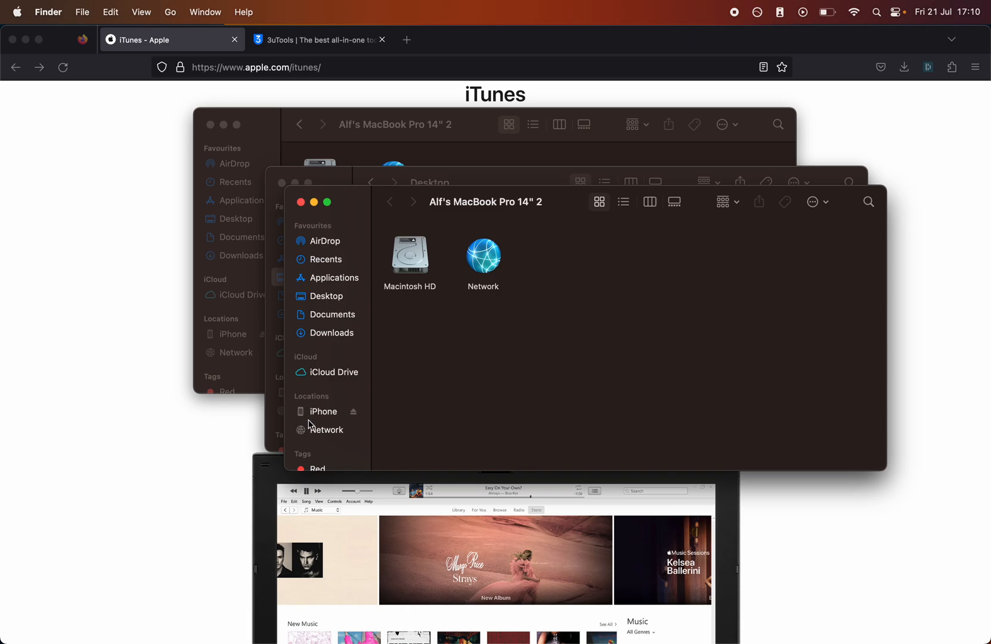
{"action": "left_click", "coordinate": [323, 412]}
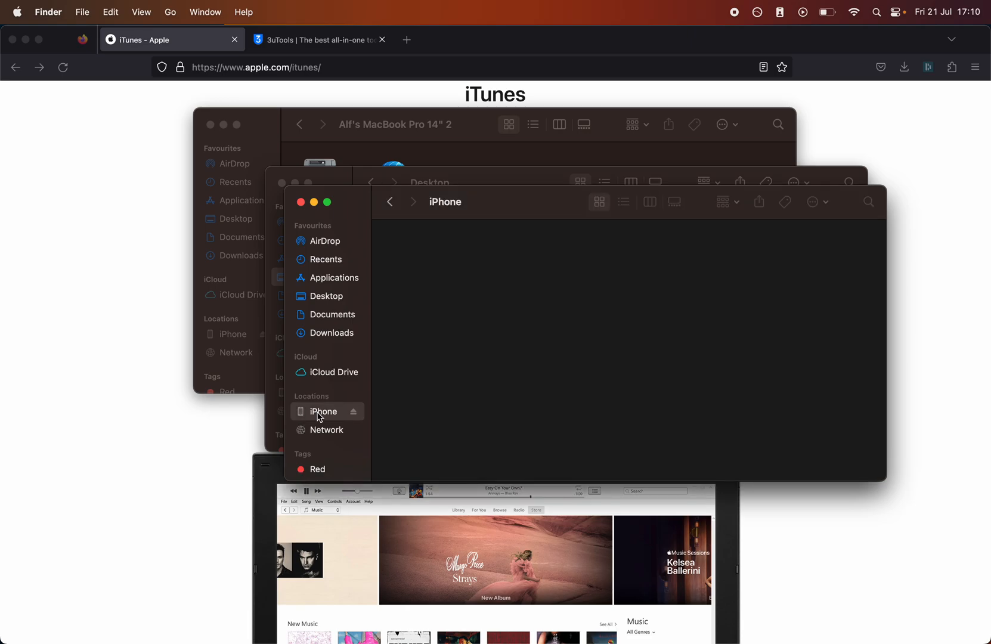
{"action": "left_click", "coordinate": [323, 411]}
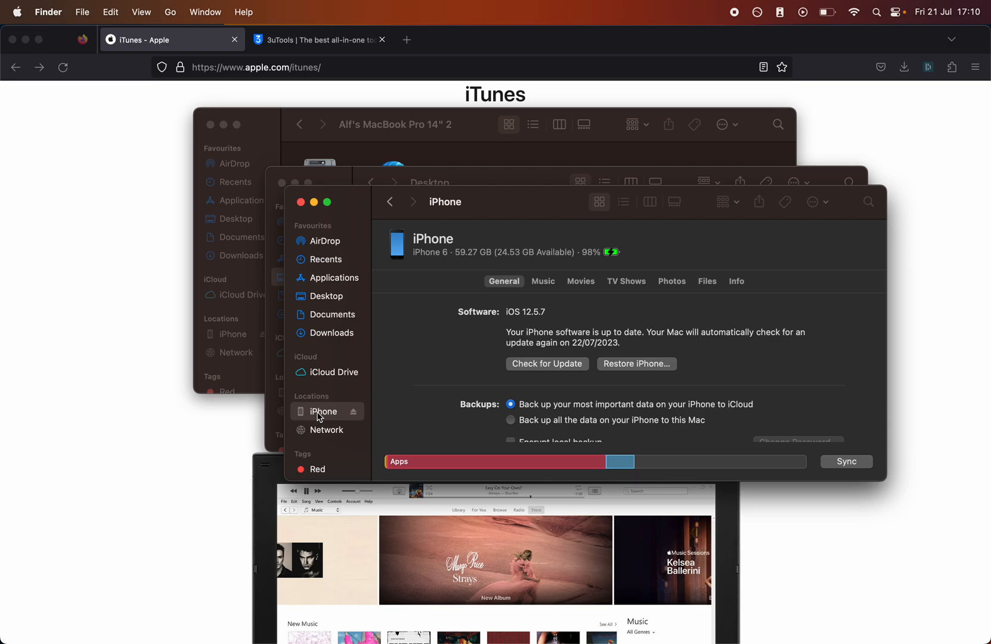
{"action": "mouse_move", "coordinate": [452, 360]}
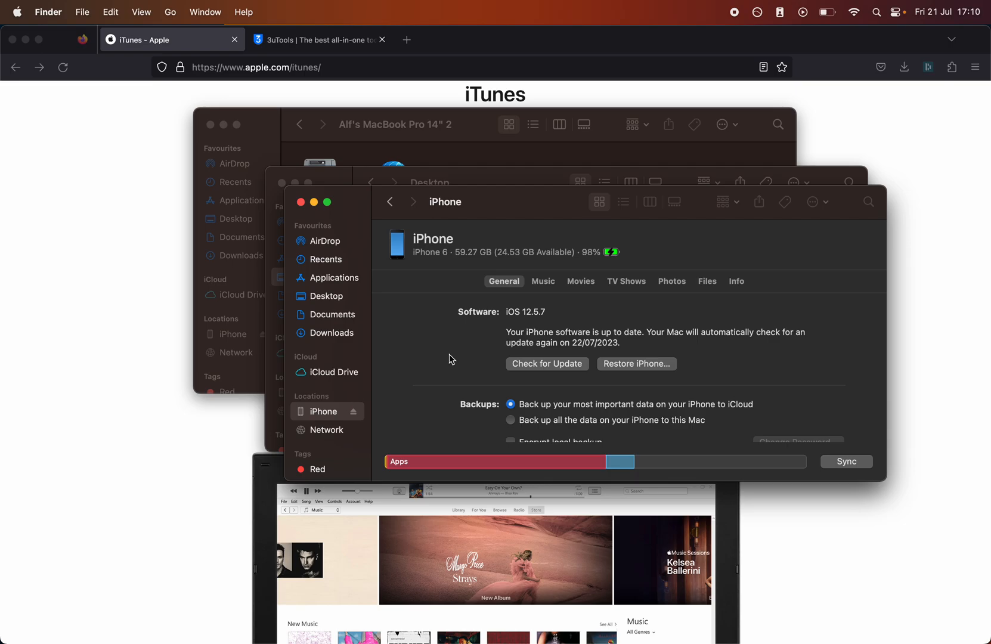
{"action": "scroll", "scroll_direction": "down", "scroll_amount": 3}
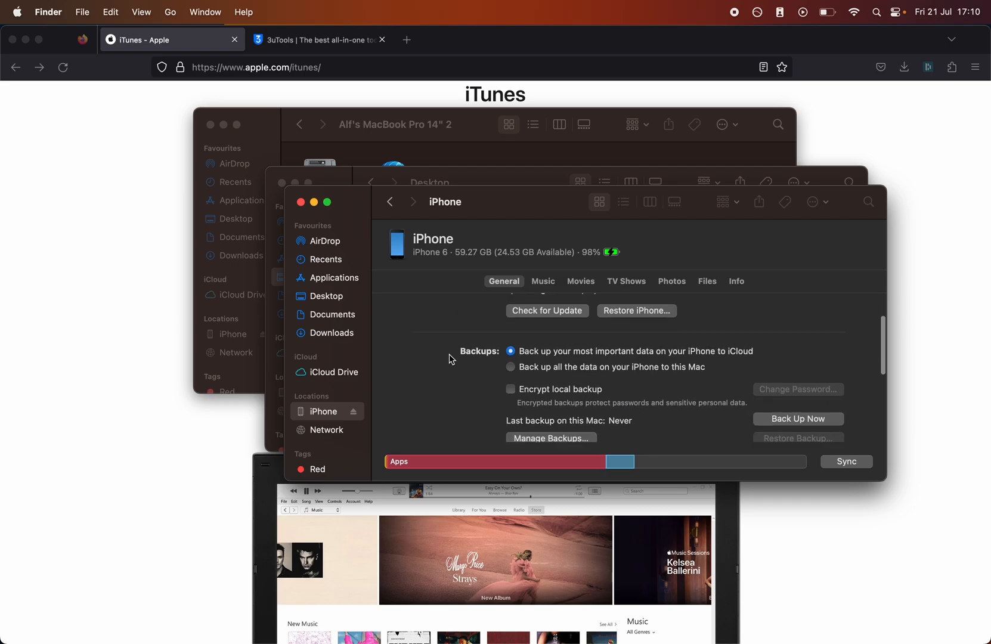
{"action": "scroll", "scroll_direction": "down", "scroll_amount": 3}
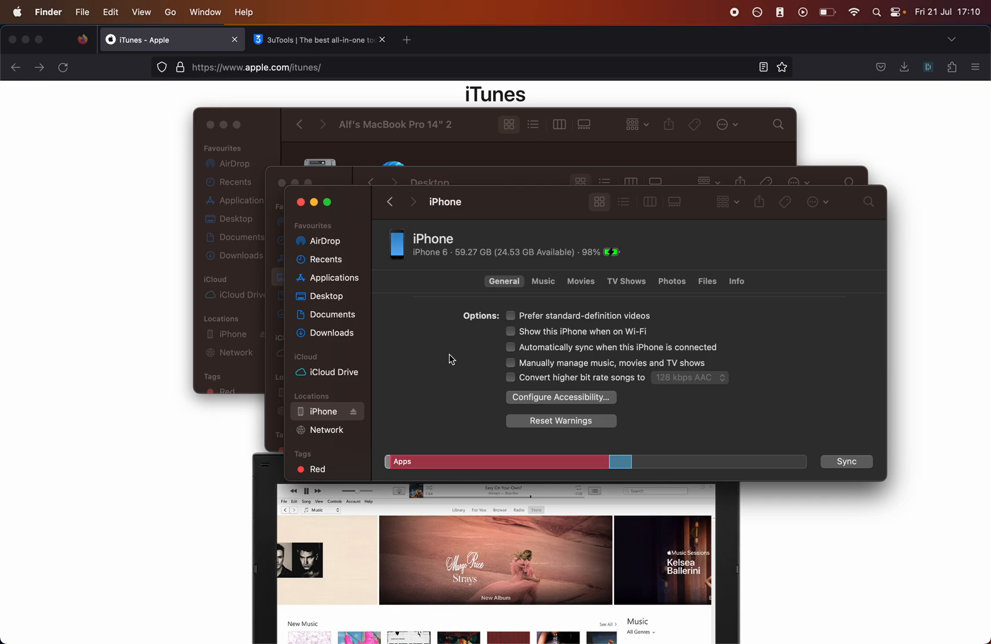
{"action": "mouse_move", "coordinate": [499, 402]}
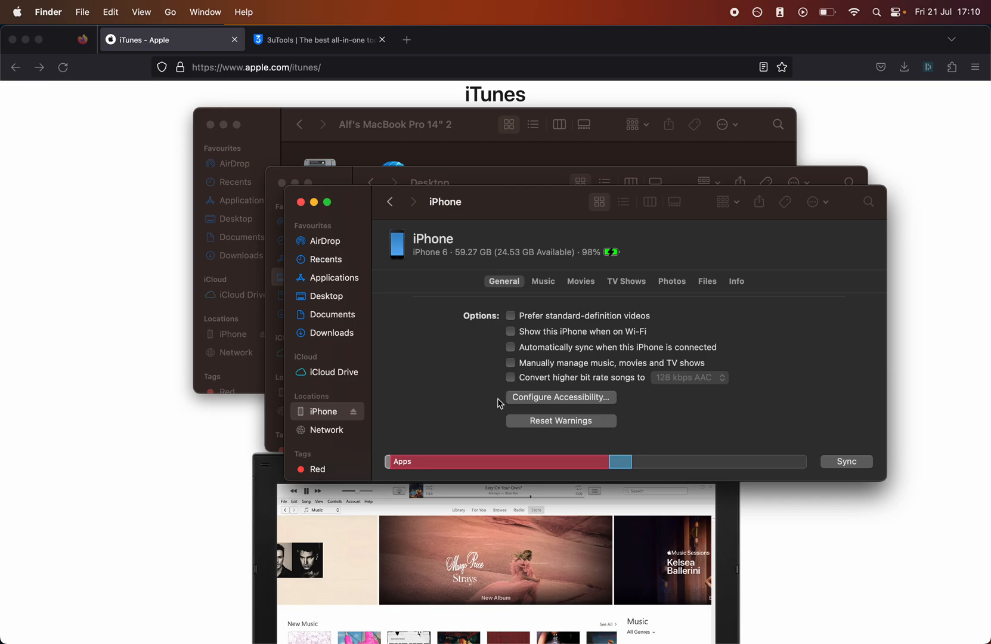
{"action": "mouse_move", "coordinate": [558, 404]}
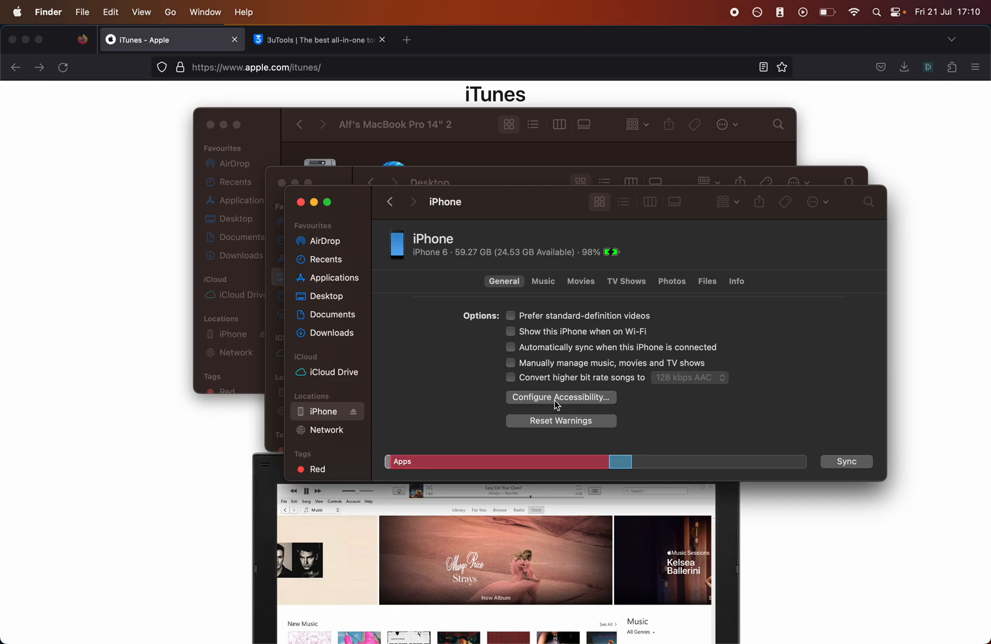
{"action": "left_click", "coordinate": [561, 397]}
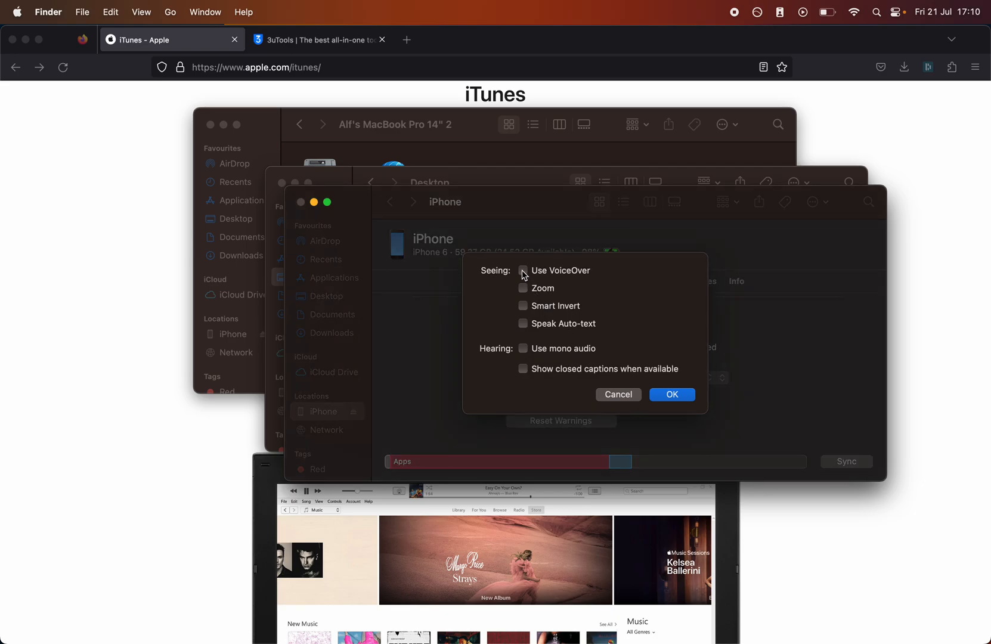
{"action": "mouse_move", "coordinate": [528, 368]}
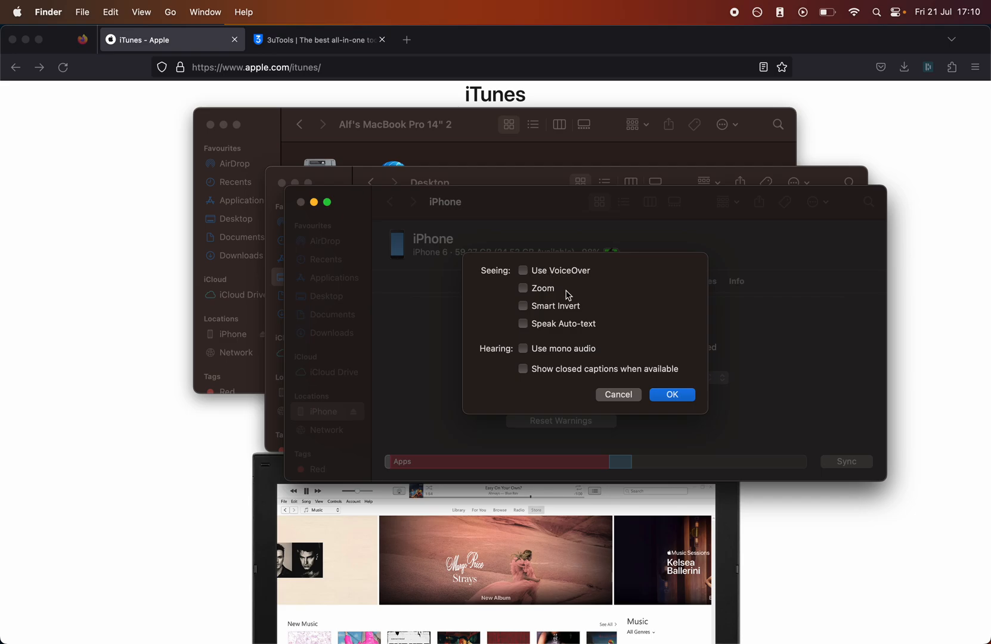
{"action": "left_click", "coordinate": [672, 394]}
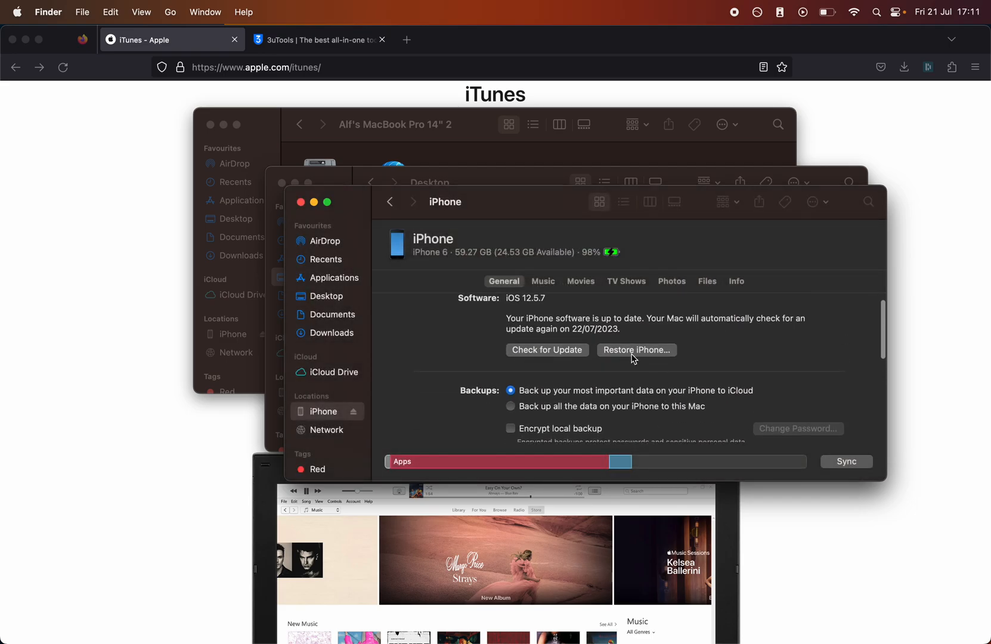
{"action": "mouse_move", "coordinate": [555, 350]}
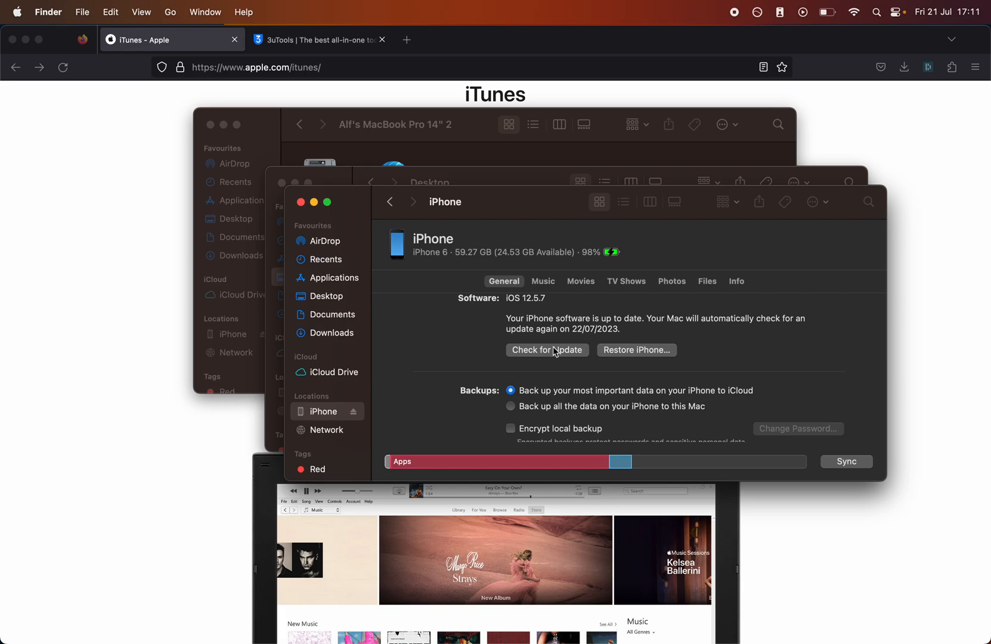
{"action": "mouse_move", "coordinate": [532, 346]}
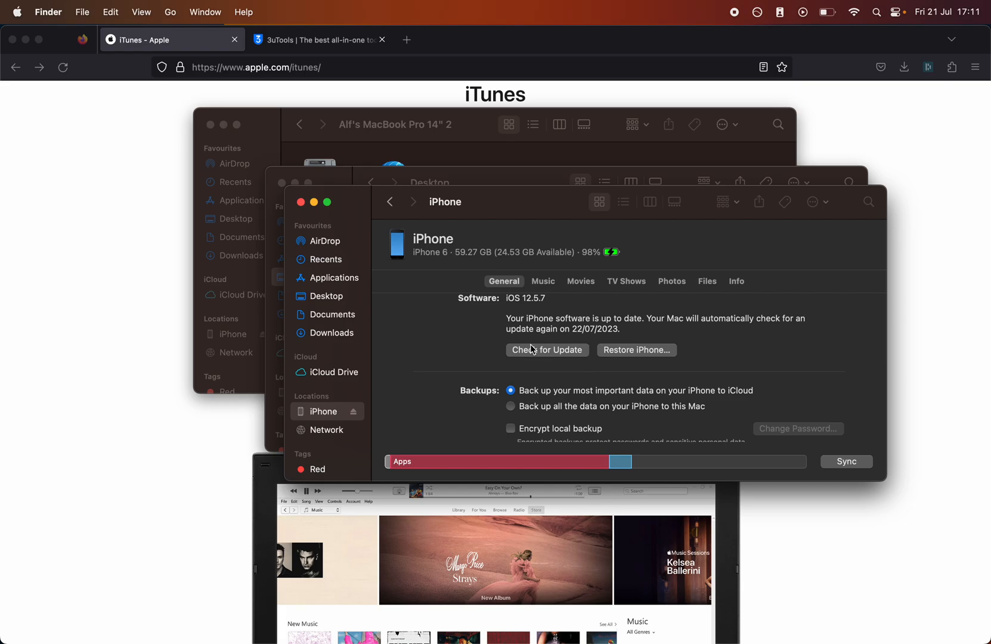
{"action": "scroll", "scroll_direction": "down", "scroll_amount": 3}
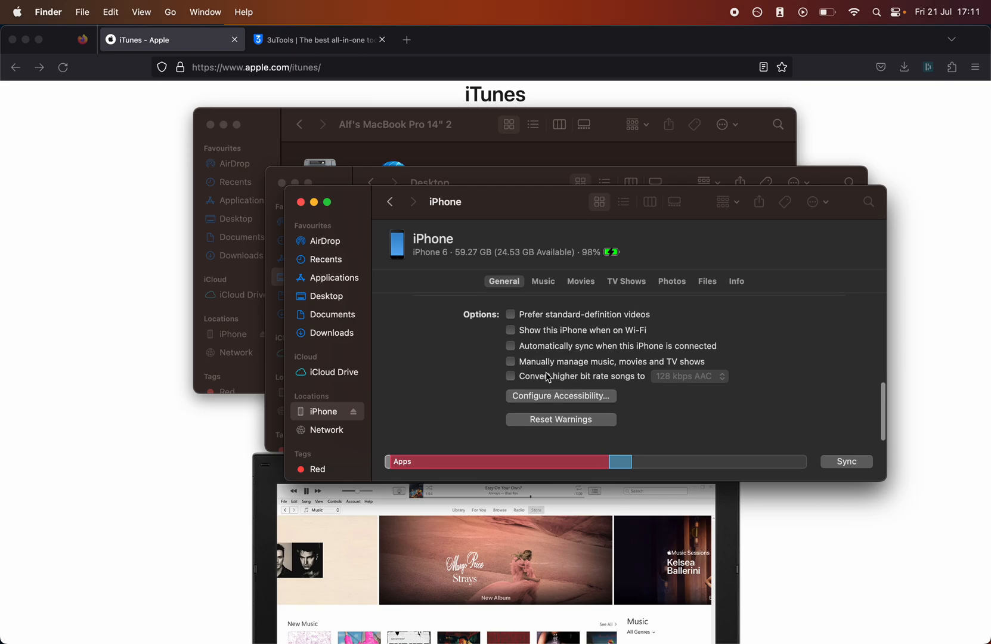
Browse the 3uTools homepage, then switch back to the iTunes - Apple tab
{"action": "left_click", "coordinate": [319, 40]}
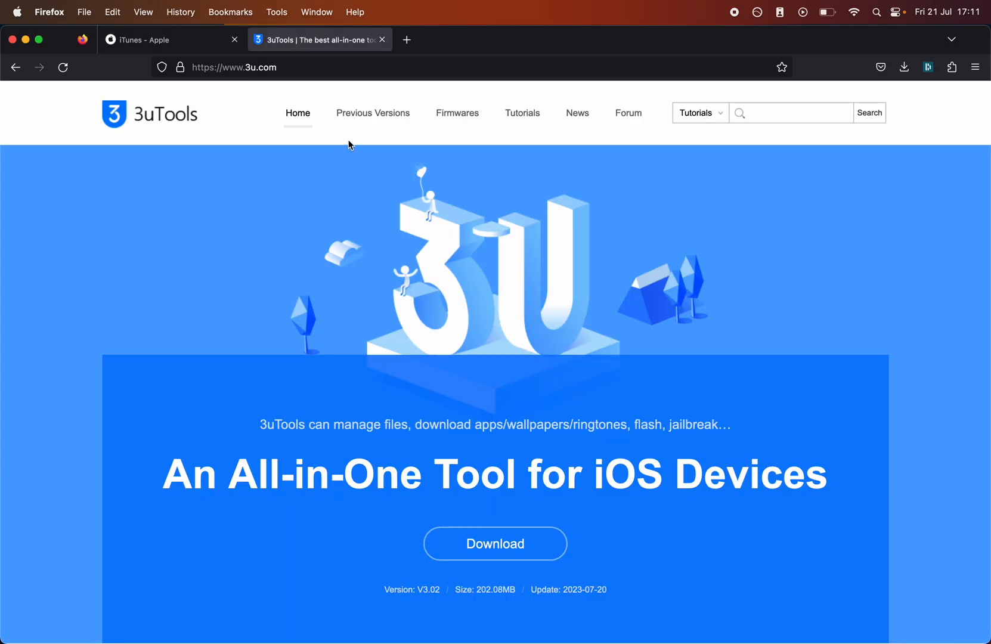
{"action": "scroll", "scroll_direction": "down", "scroll_amount": 3}
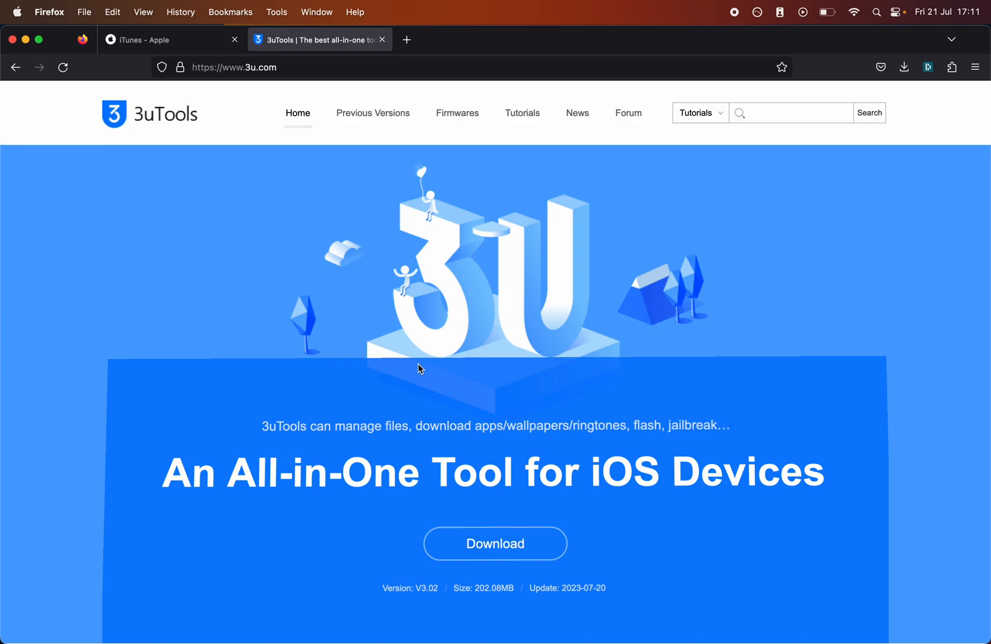
{"action": "mouse_move", "coordinate": [437, 421]}
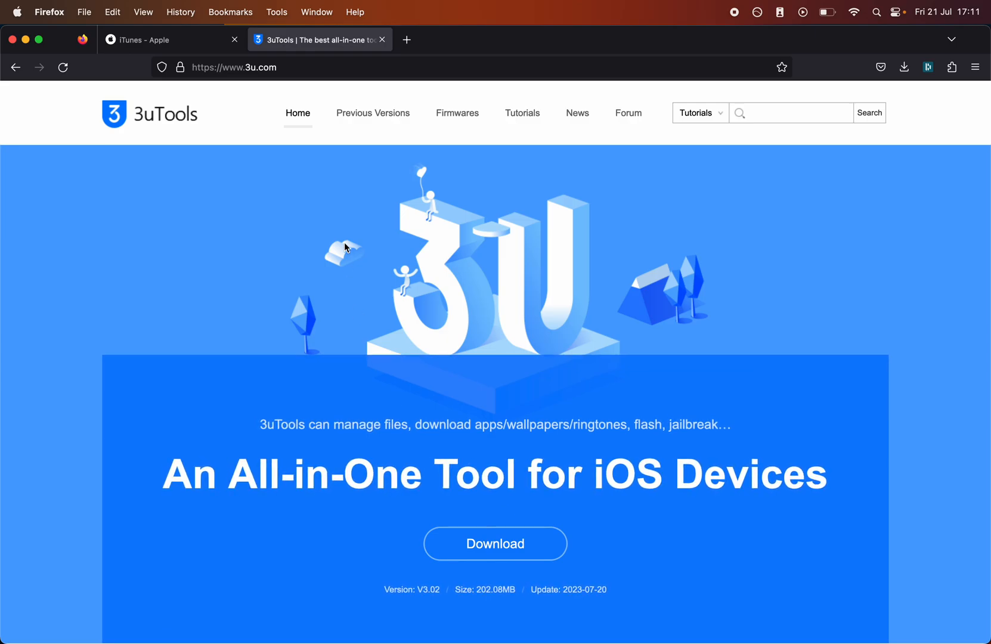
{"action": "left_click", "coordinate": [148, 40]}
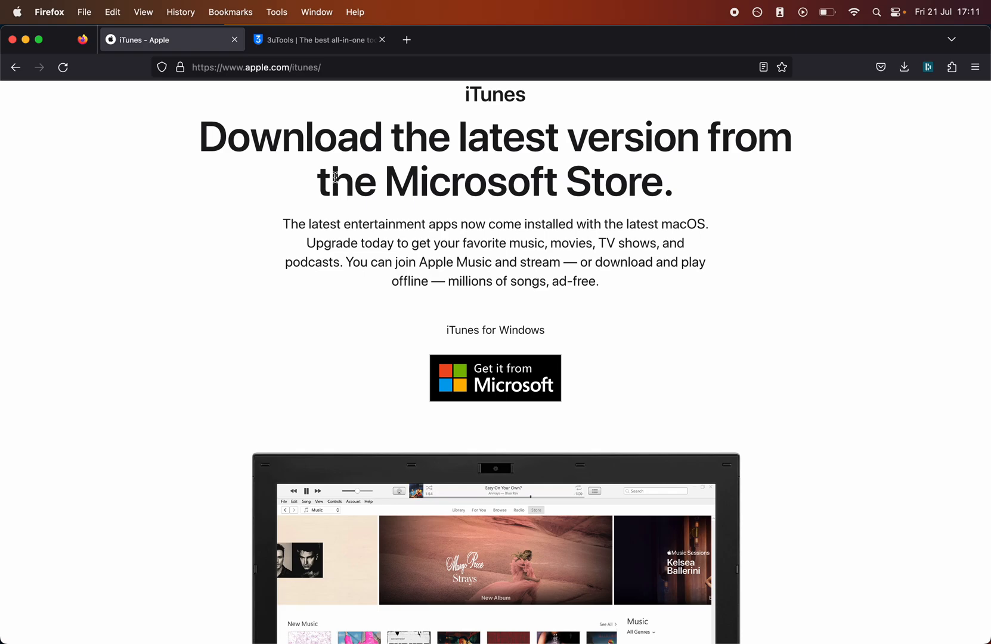
{"action": "mouse_move", "coordinate": [695, 53]}
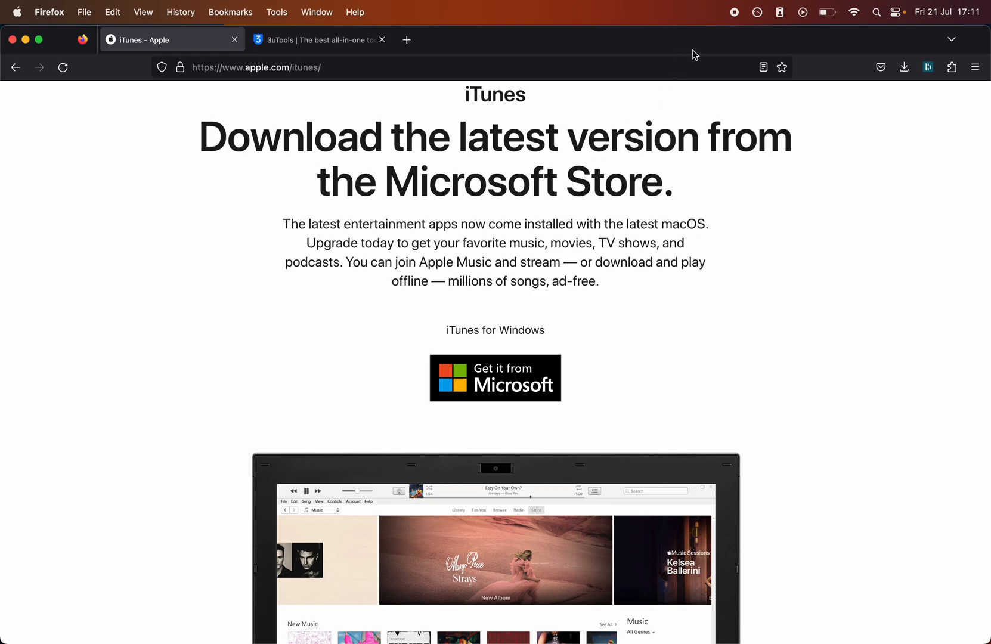